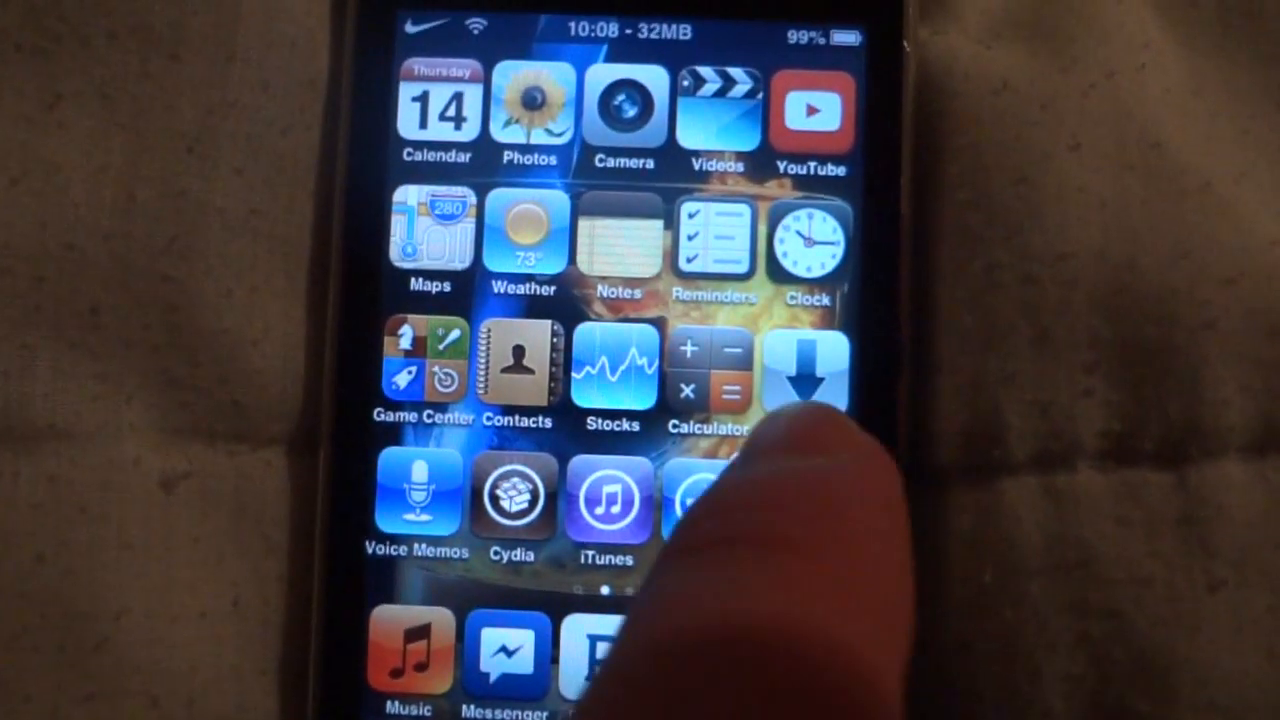
Swipe to the second home screen page showing the folders, Chrome, Bible and TeamViewer.
{"action": "scroll", "scroll_direction": "left", "scroll_amount": 3}
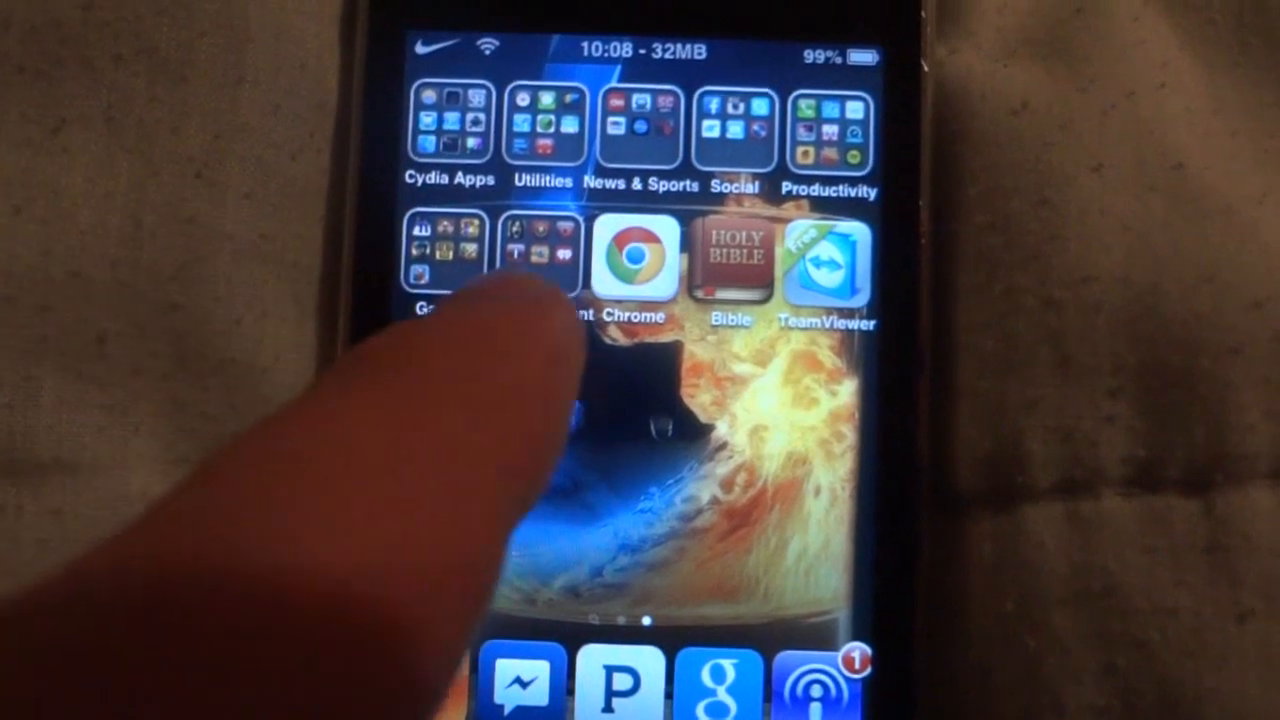
{"action": "left_click", "coordinate": [444, 260]}
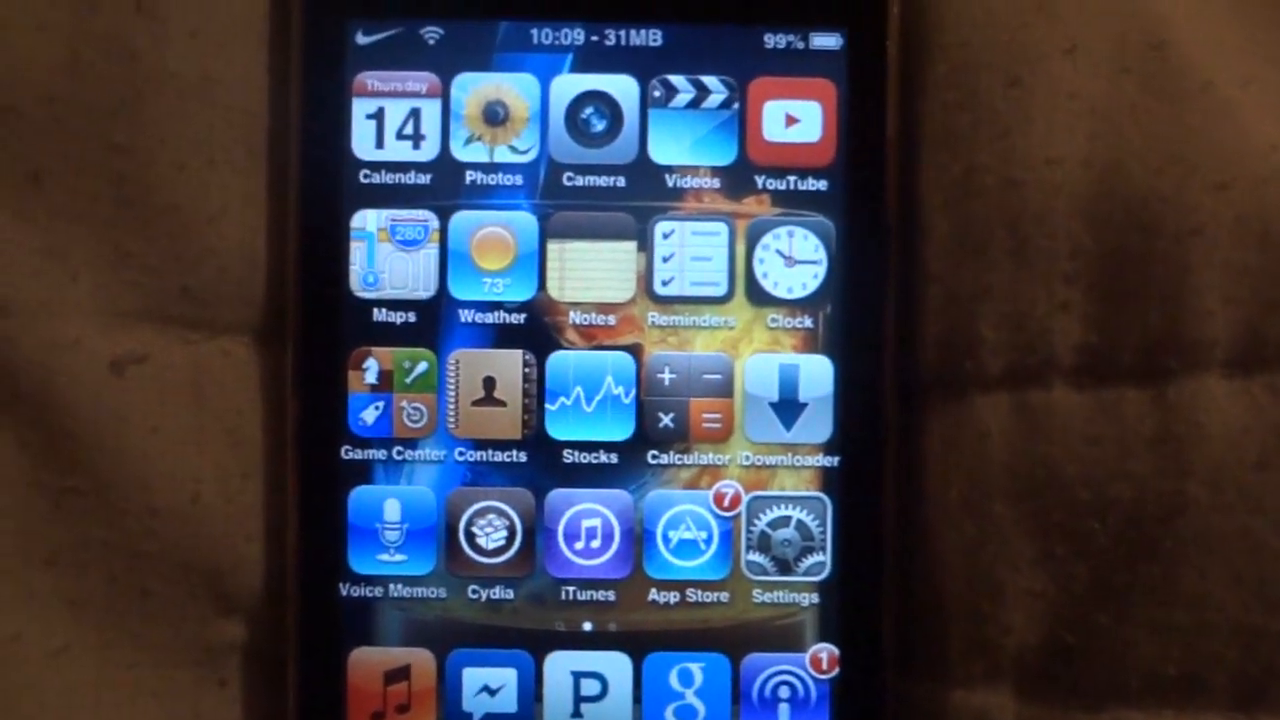
{"action": "scroll", "scroll_direction": "left", "scroll_amount": 3}
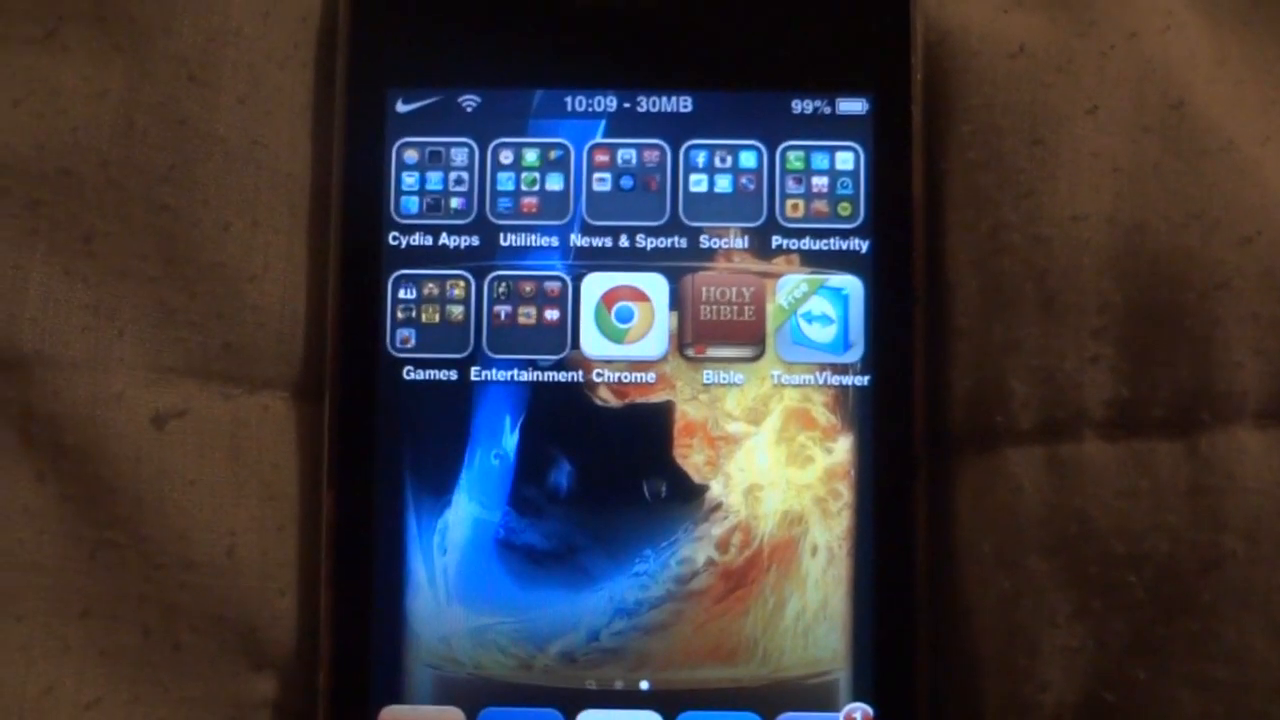